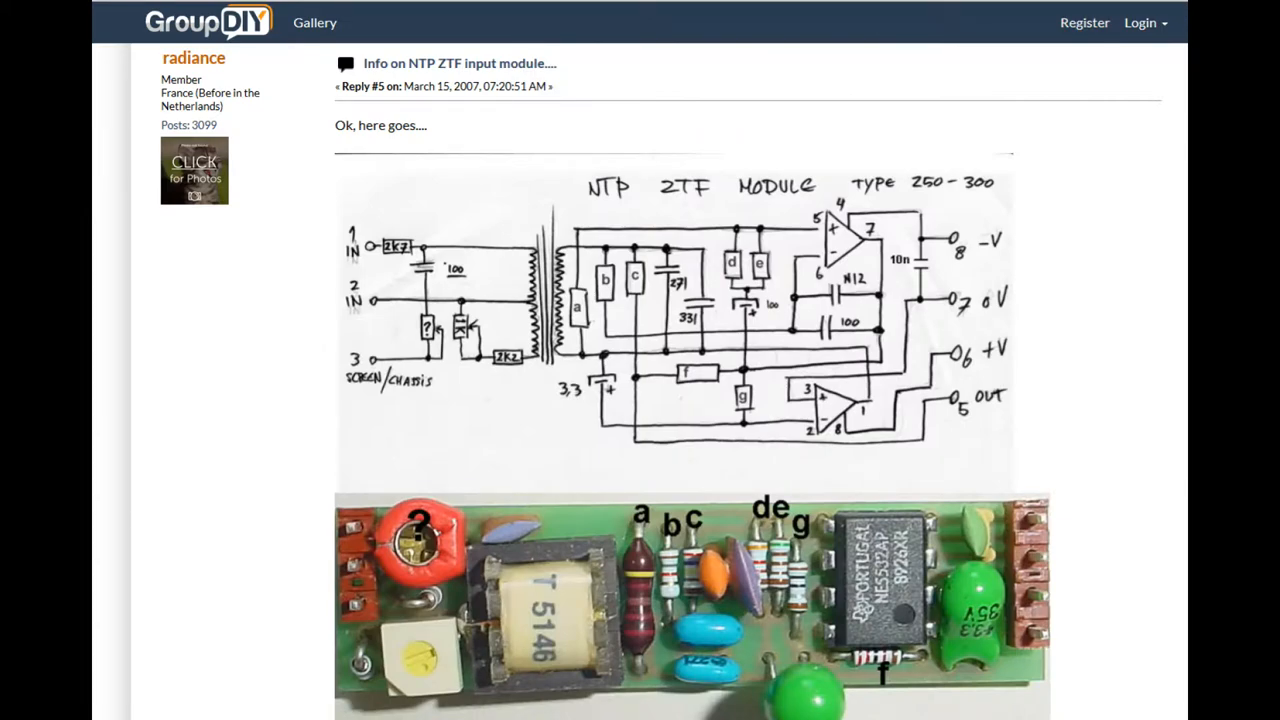
pyautogui.scroll(-3)
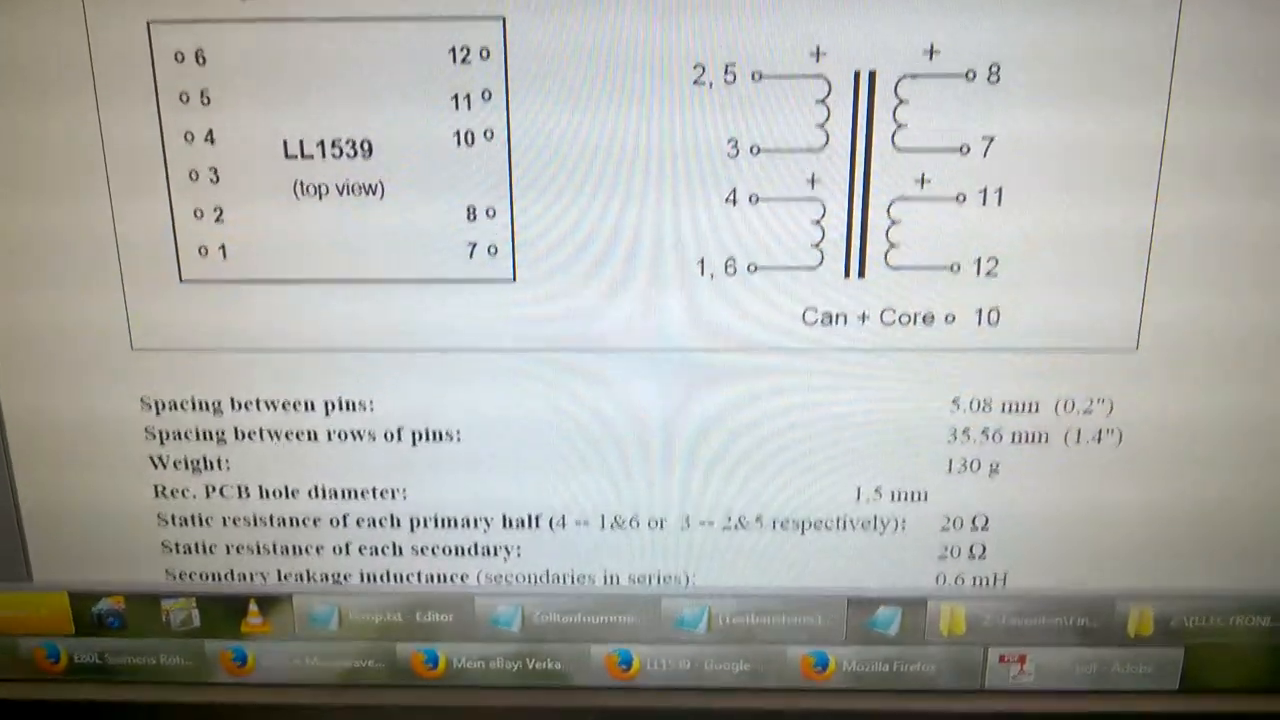
pyautogui.scroll(3)
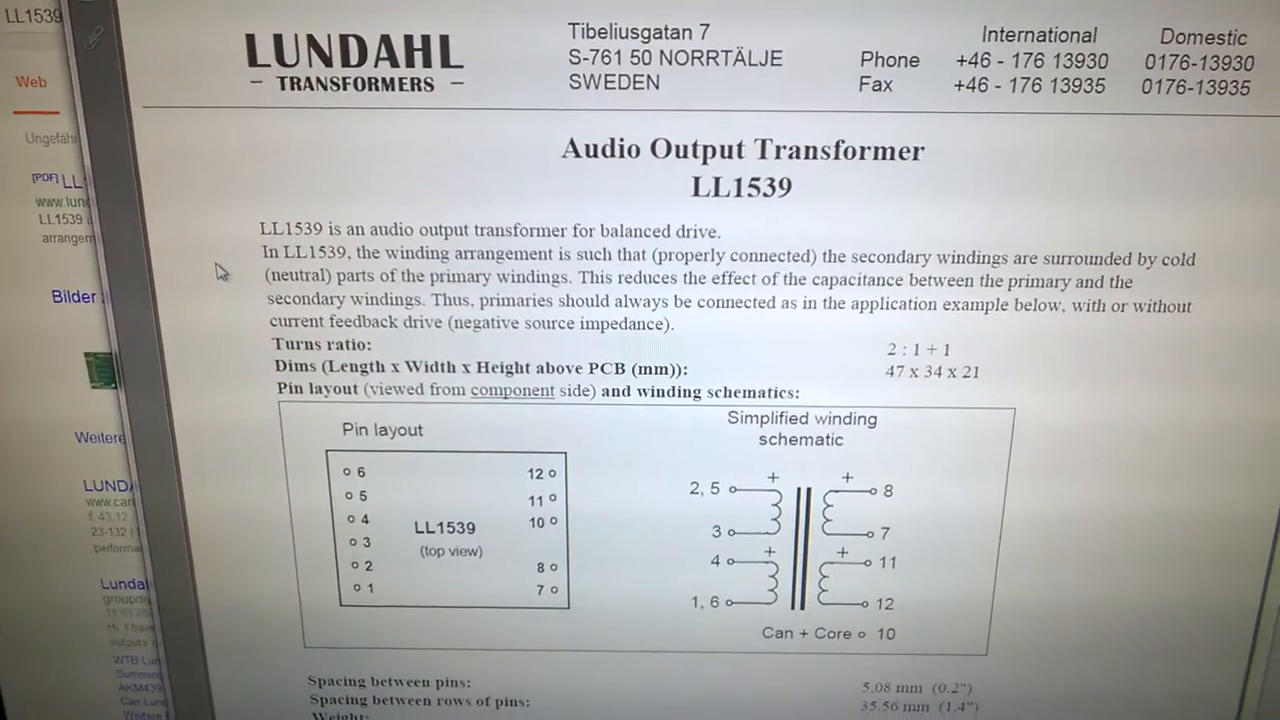